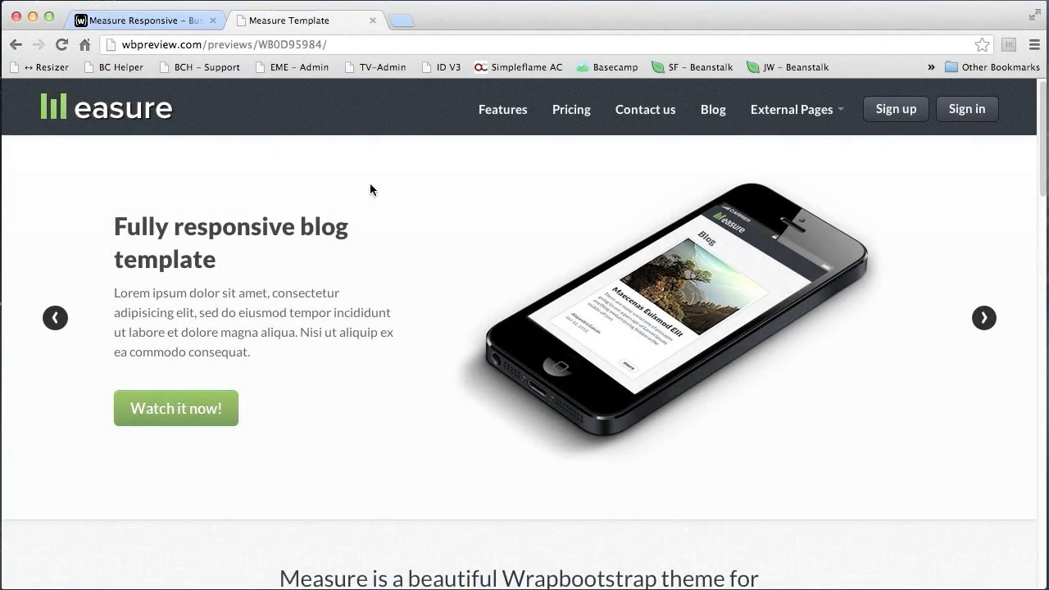
mouse_move(470, 219)
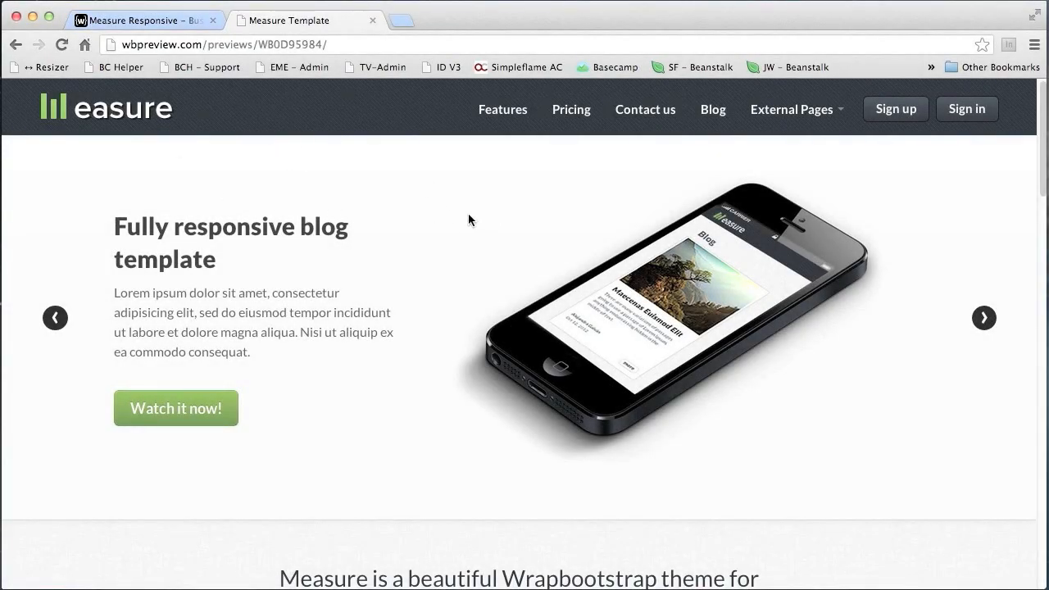
mouse_move(432, 232)
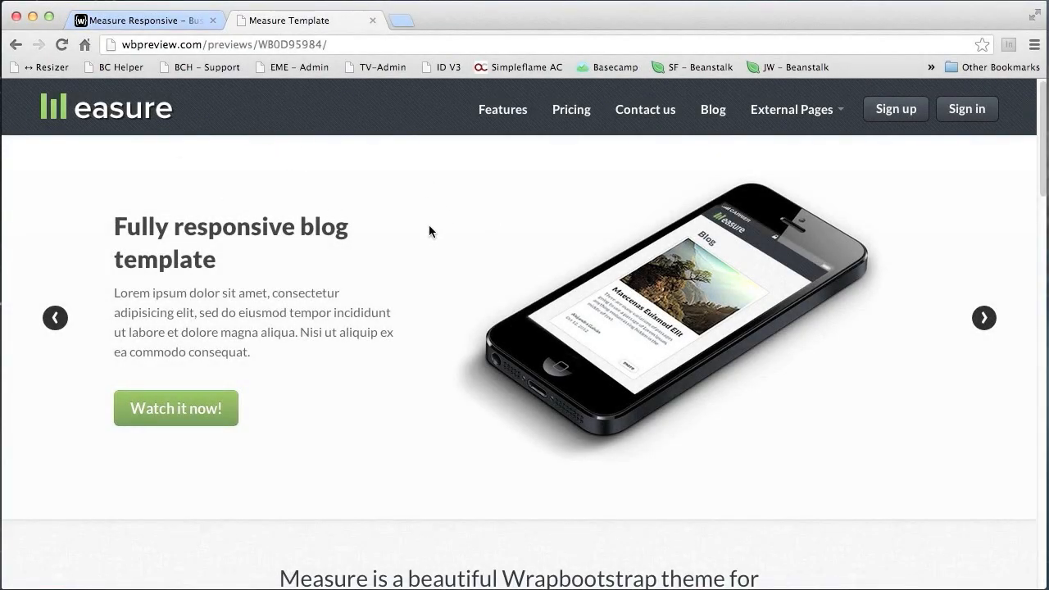
mouse_move(355, 214)
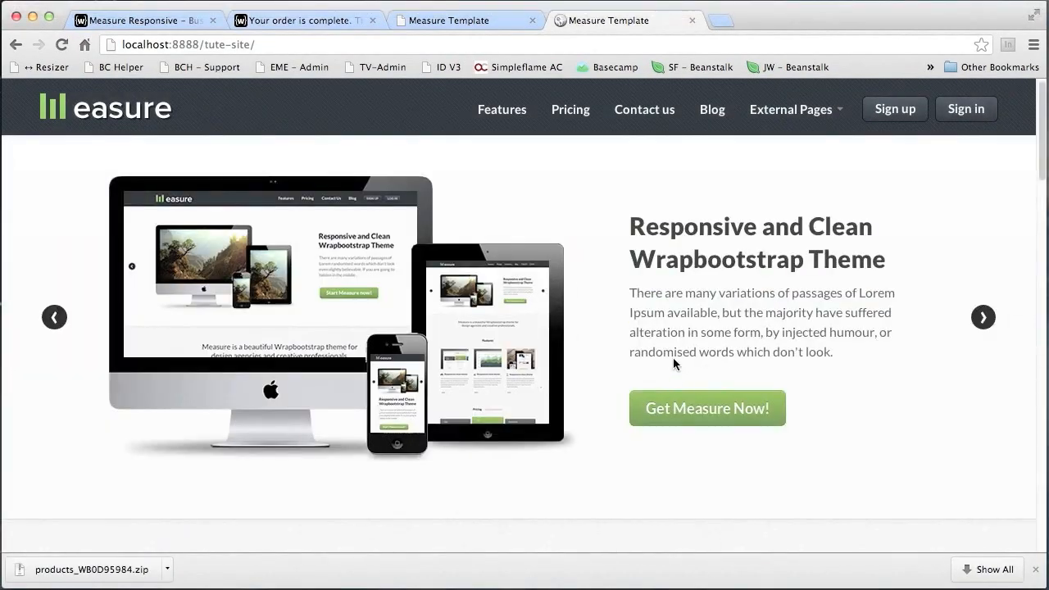
- Jump to the Features section of the local Measure site via the navbar link
left_click(502, 109)
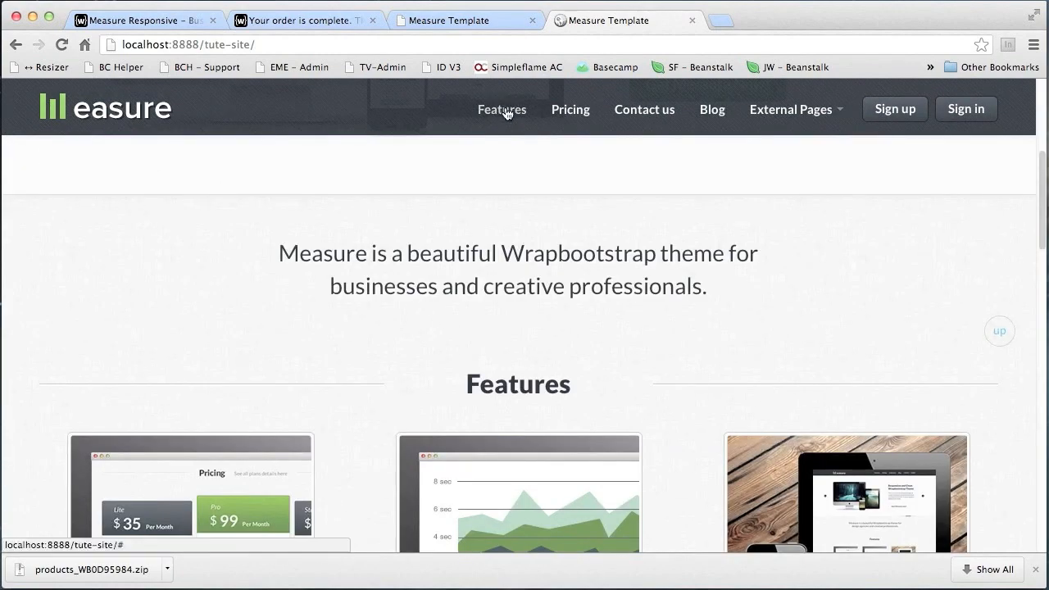
scroll("down", 3)
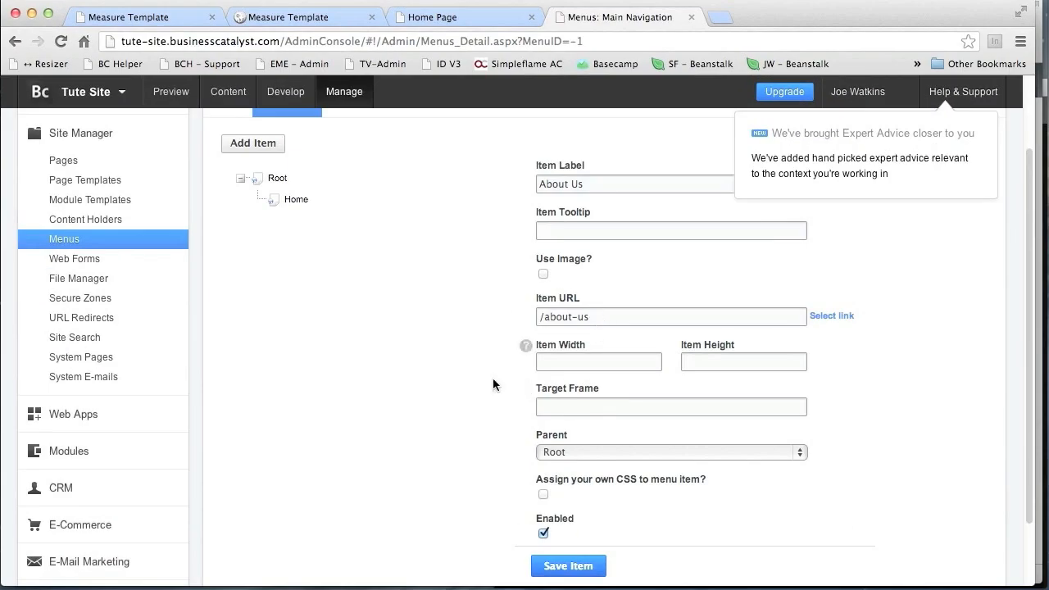
- Save the About Us menu item (/about-us) under Main Navigation
left_click(569, 566)
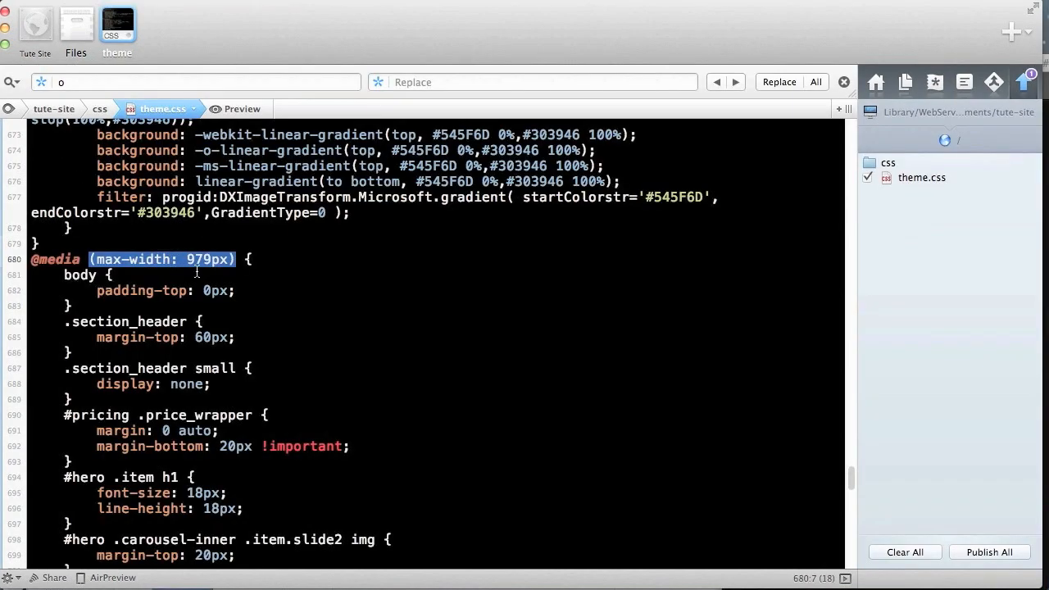
scroll("down", 3)
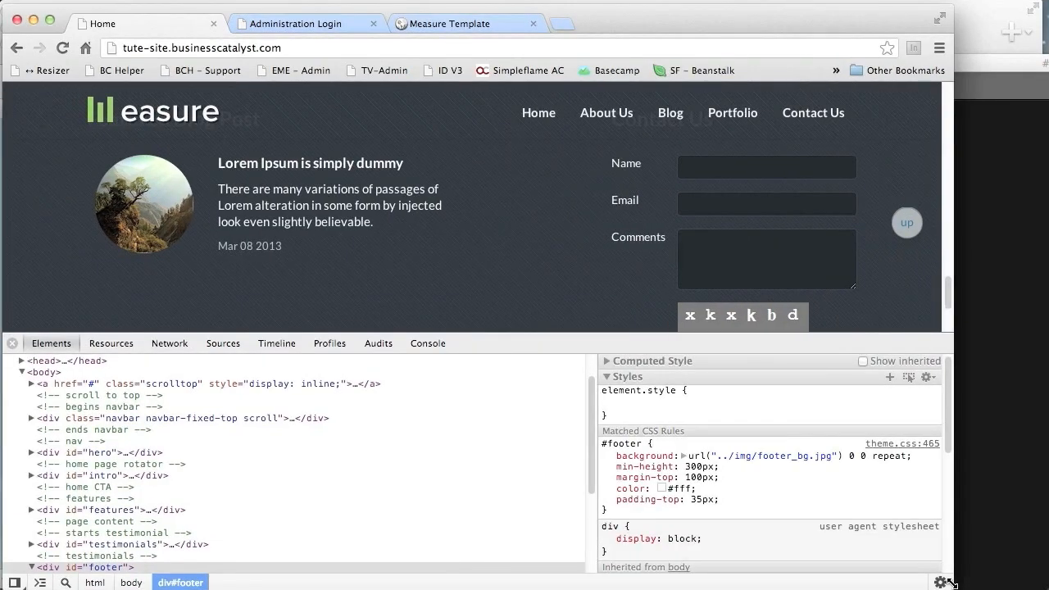
scroll("down", 3)
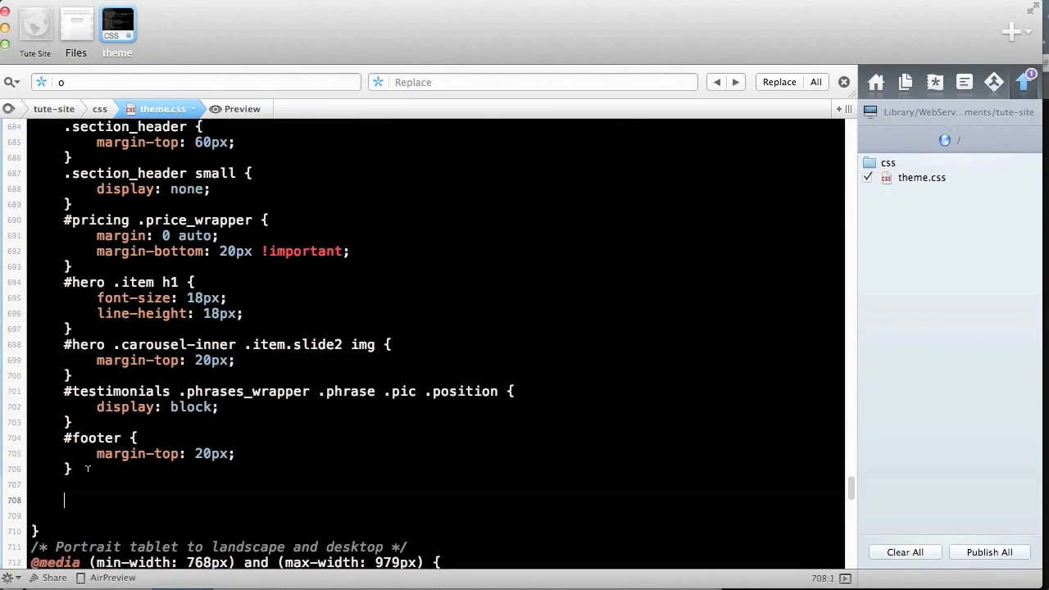
- Type '#footer div.captcha {' after the #footer rule in theme.css
type("#footer div.captcha {")
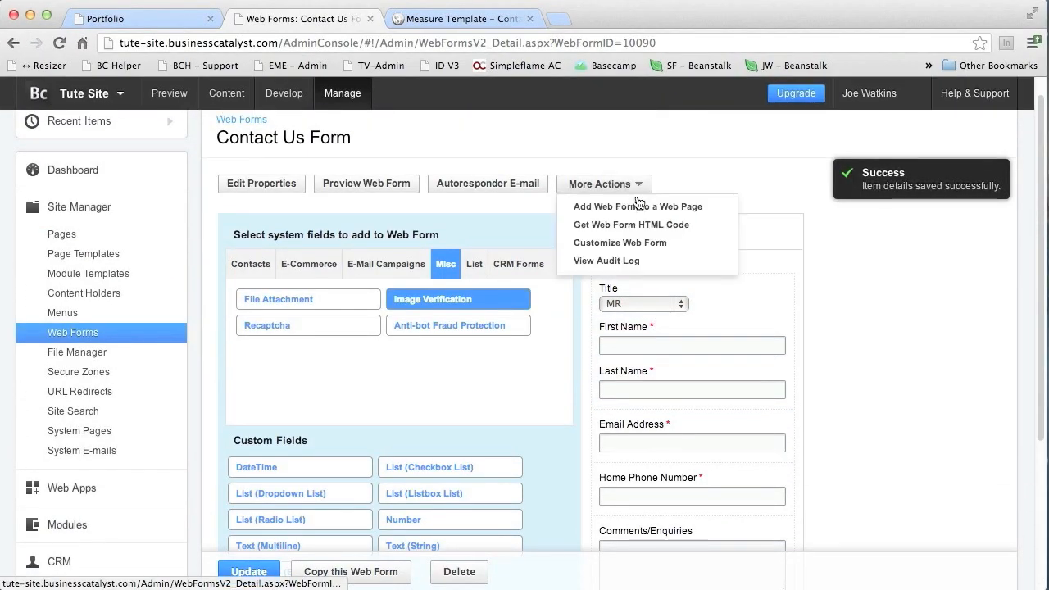
- Choose Get Web Form HTML Code for the Contact Us form
left_click(631, 225)
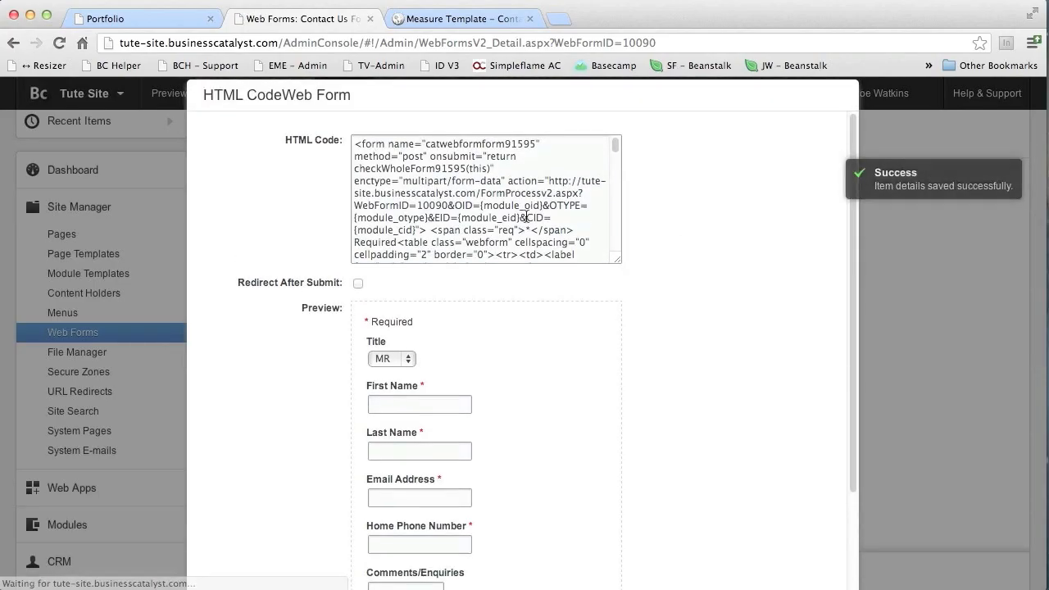